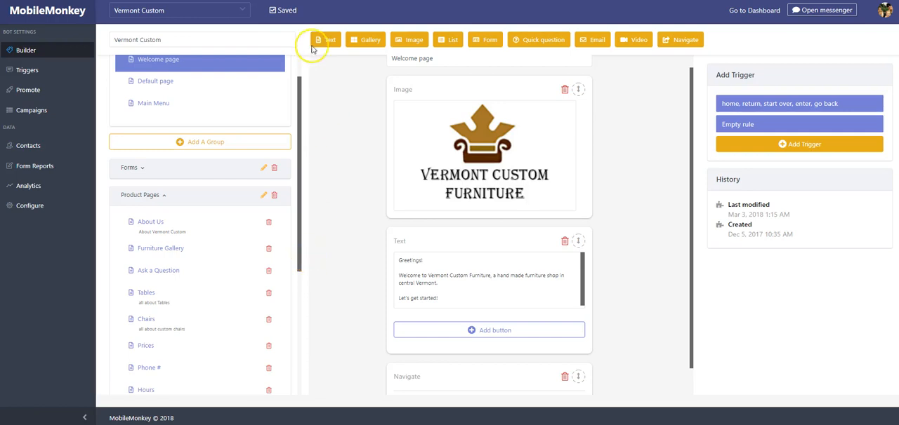
{"action": "mouse_move", "coordinate": [644, 98]}
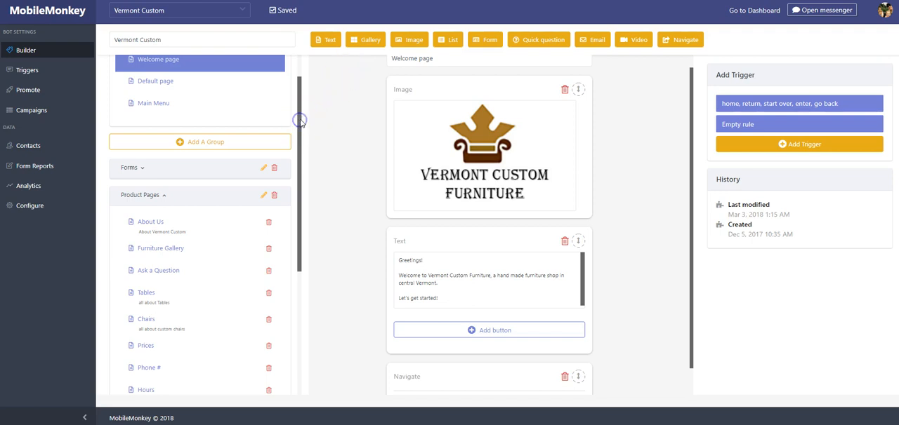
{"action": "mouse_move", "coordinate": [621, 206]}
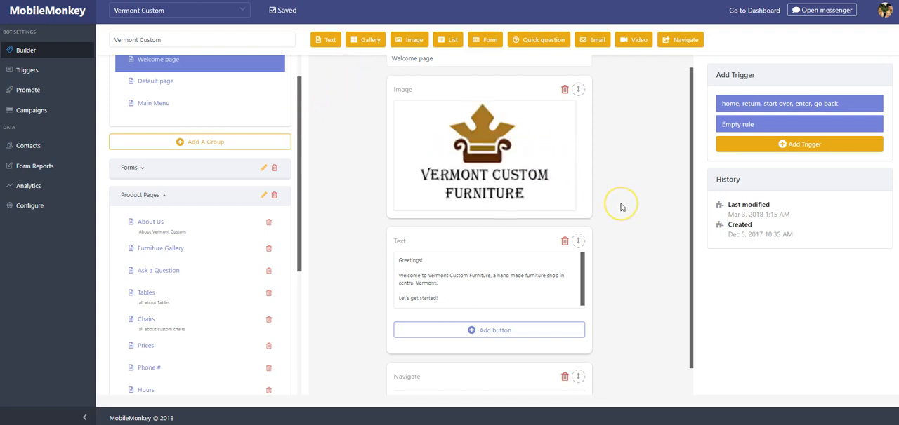
{"action": "mouse_move", "coordinate": [305, 147]}
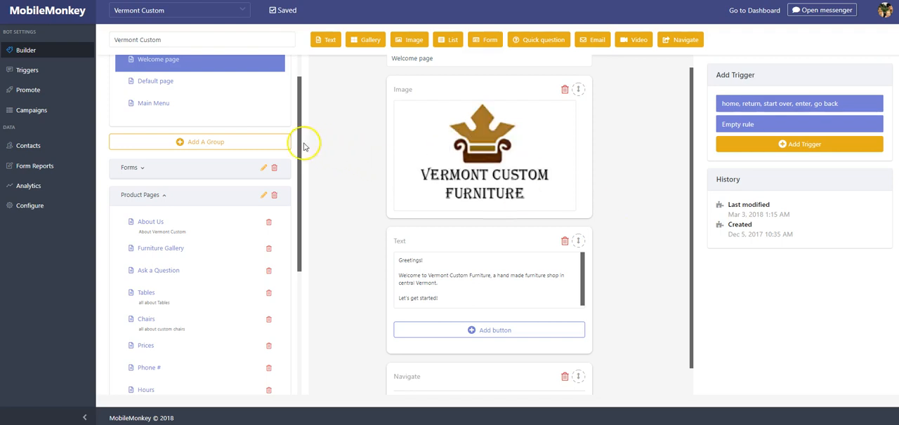
{"action": "mouse_move", "coordinate": [269, 198]}
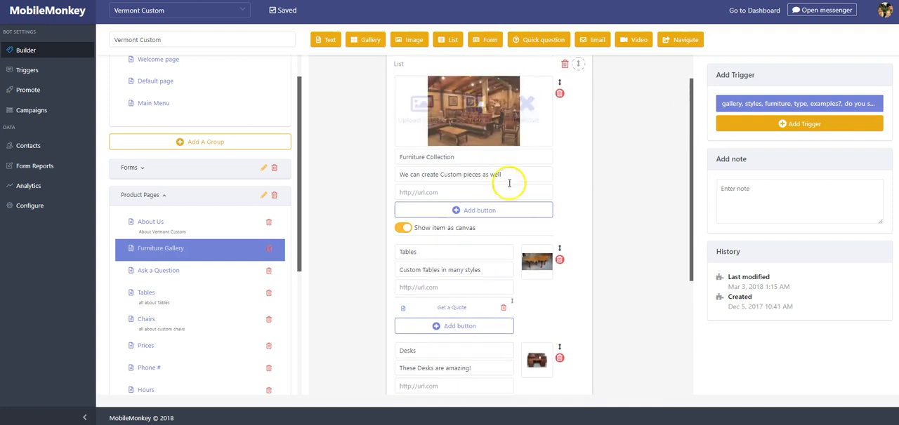
{"action": "mouse_move", "coordinate": [608, 156]}
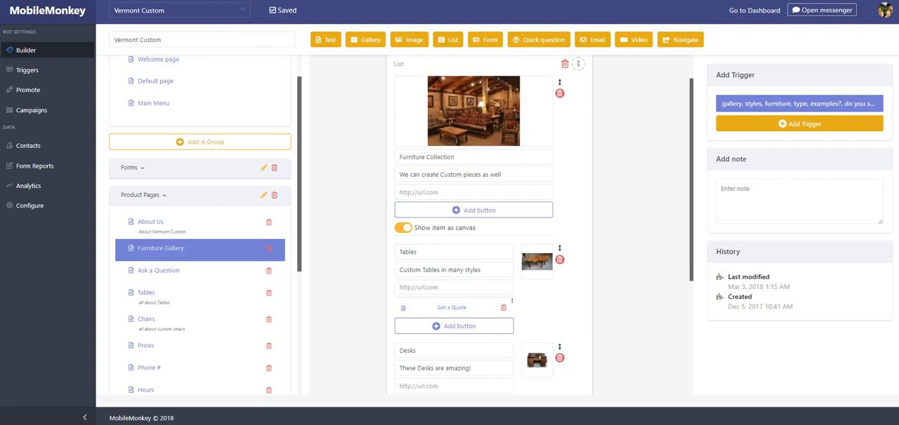
Step: Switch to the Vermont Custom Messenger conversation showing the bot's furniture cards
{"action": "left_click", "coordinate": [821, 10]}
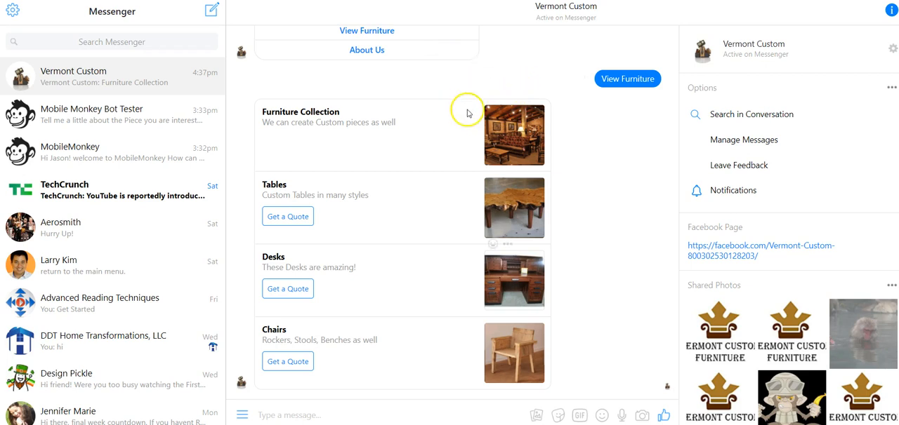
{"action": "mouse_move", "coordinate": [520, 267]}
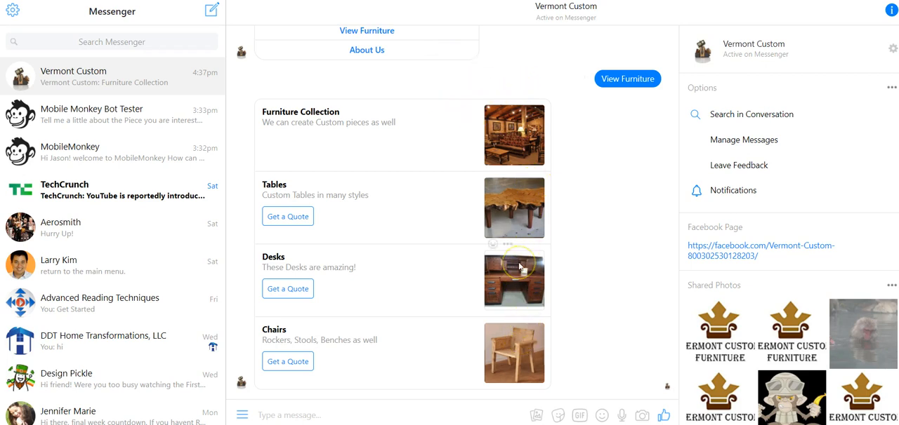
{"action": "mouse_move", "coordinate": [399, 118]}
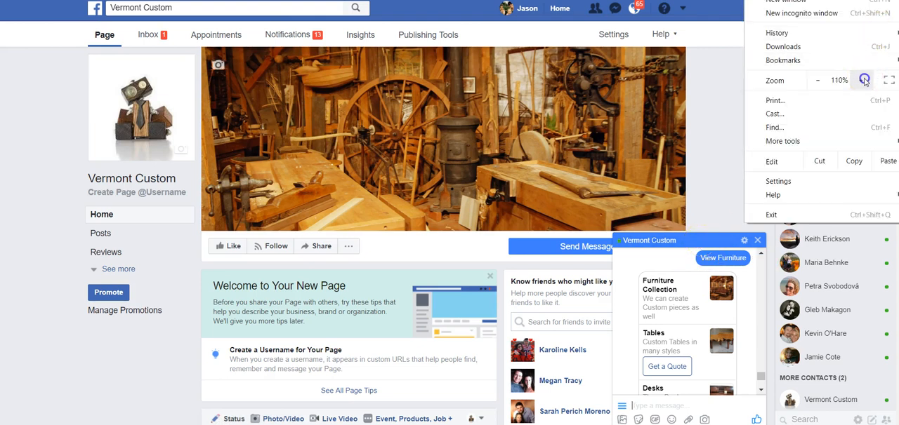
{"action": "left_click", "coordinate": [862, 80]}
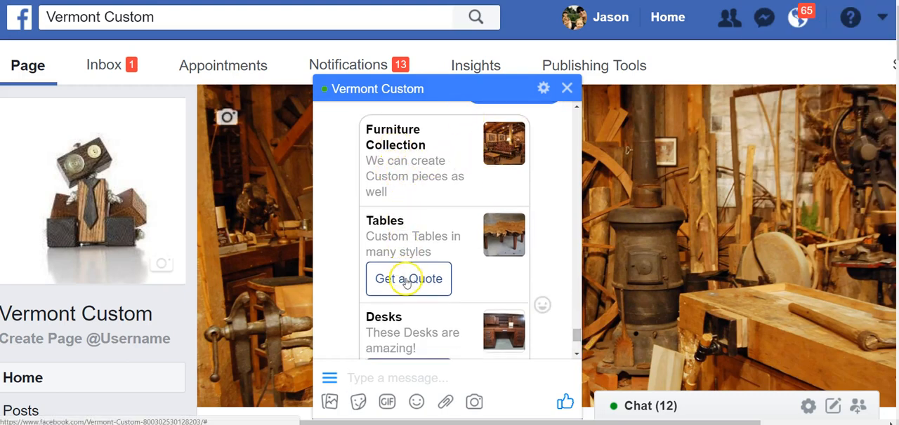
{"action": "scroll", "scroll_direction": "down", "scroll_amount": 3}
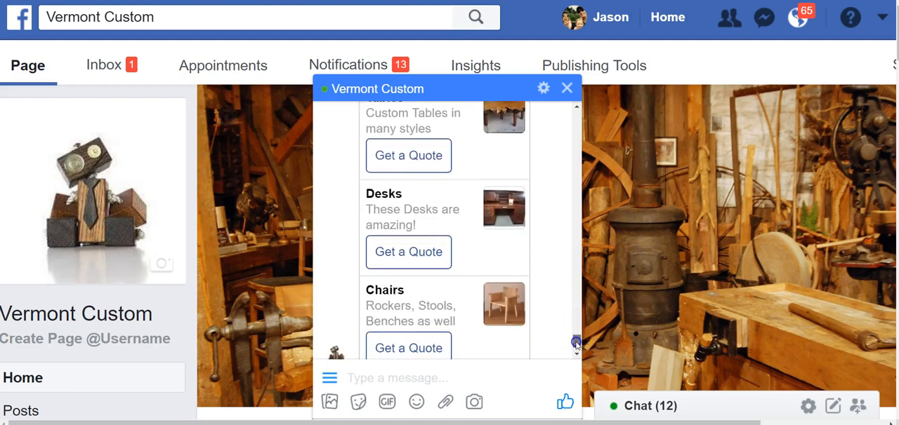
{"action": "scroll", "scroll_direction": "up", "scroll_amount": 3}
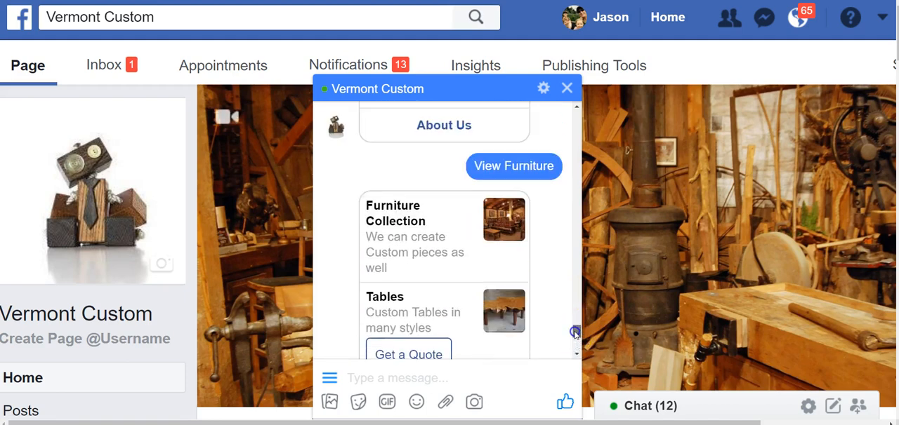
{"action": "scroll", "scroll_direction": "down", "scroll_amount": 3}
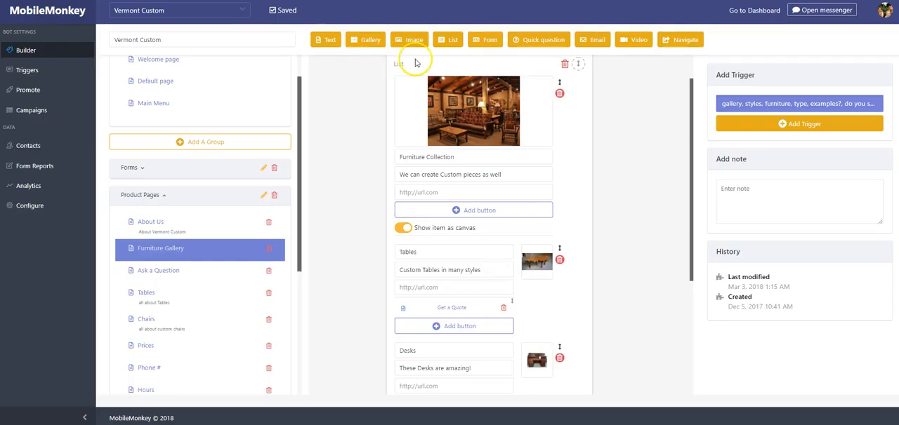
{"action": "mouse_move", "coordinate": [302, 143]}
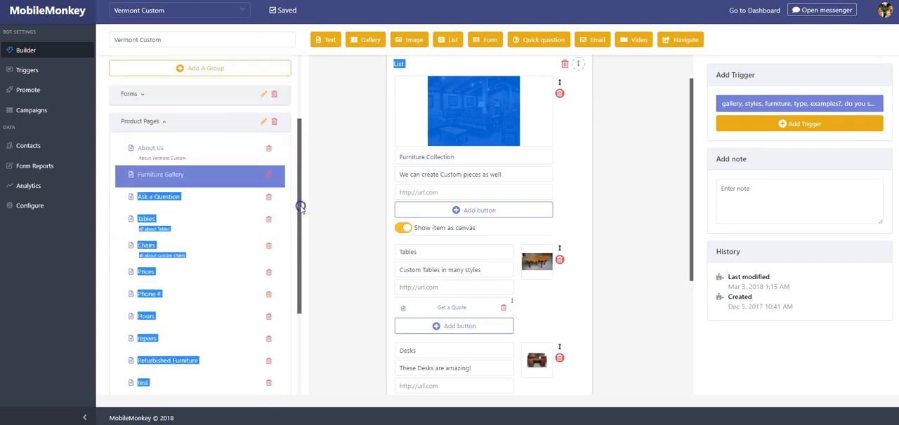
Step: Bring up the Gallery Sample page and scroll its gallery to the Custom Table card
{"action": "scroll", "scroll_direction": "down", "scroll_amount": 3}
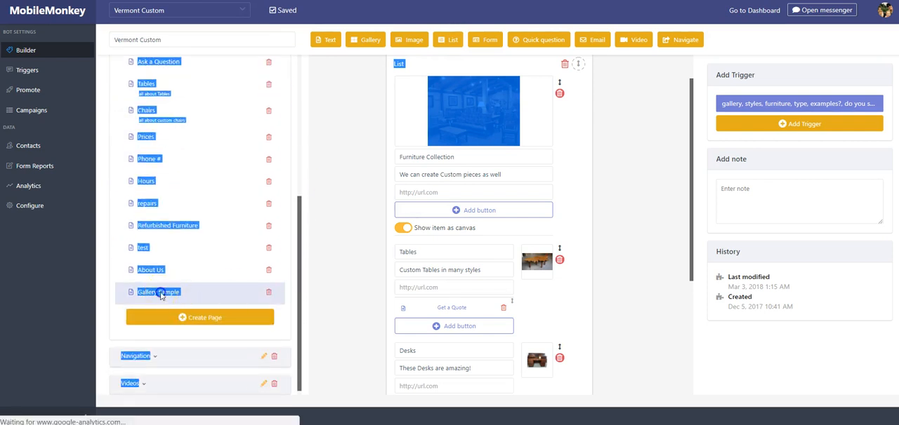
{"action": "left_click", "coordinate": [158, 292]}
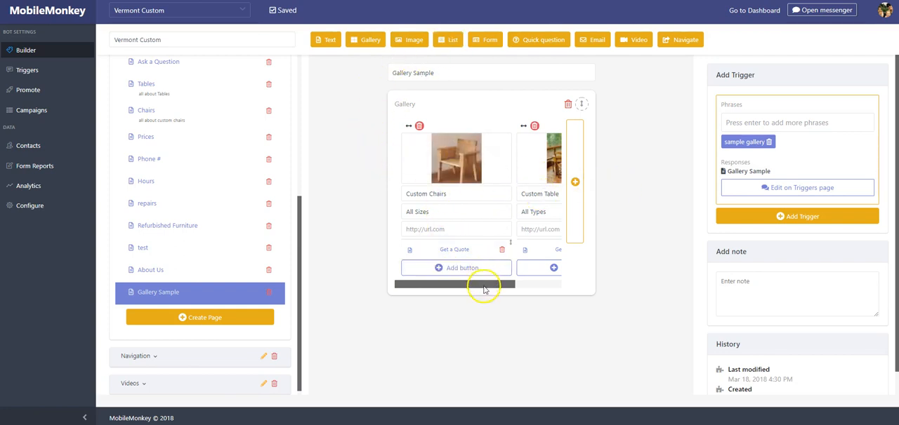
{"action": "scroll", "scroll_direction": "right", "scroll_amount": 3}
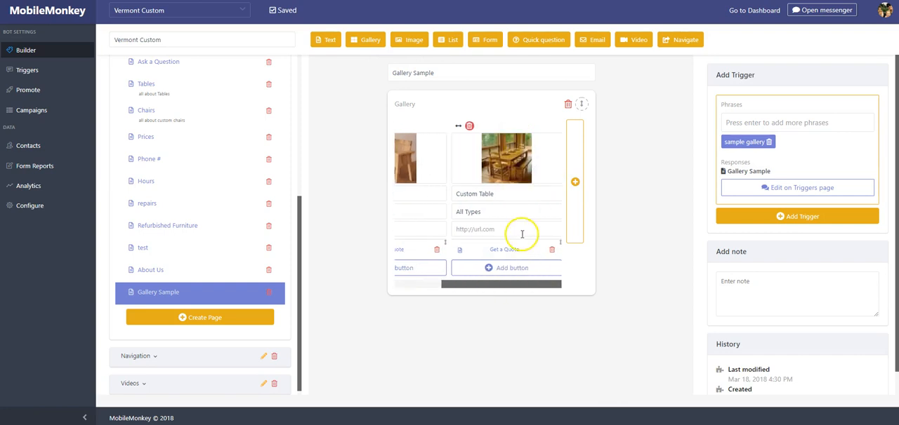
Step: Add a gallery card with a desk photo, title 'Custom Desk' and description 'Design yours today!'
{"action": "left_click", "coordinate": [574, 183]}
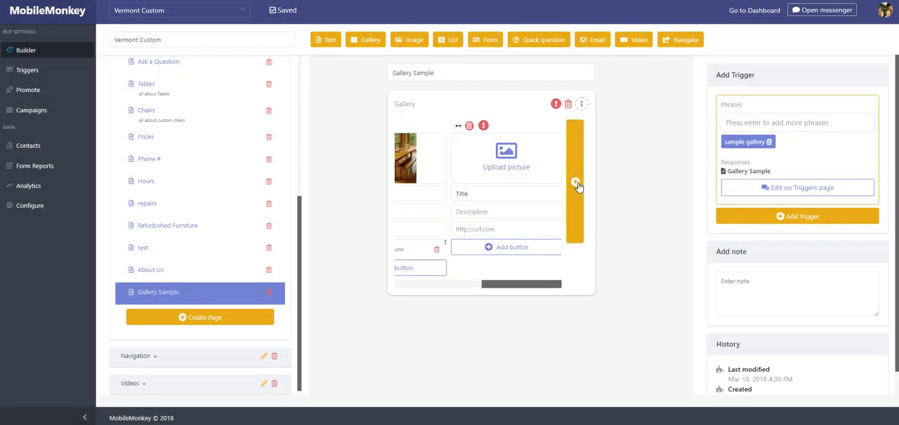
{"action": "left_click", "coordinate": [505, 154]}
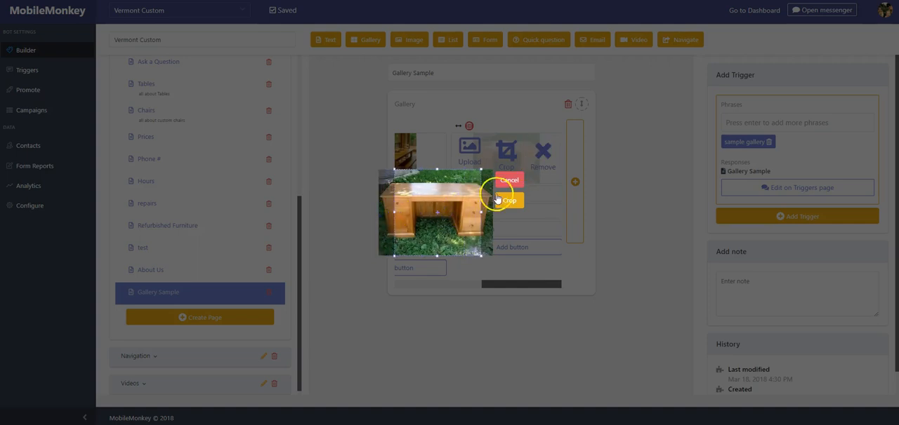
{"action": "left_click", "coordinate": [508, 201]}
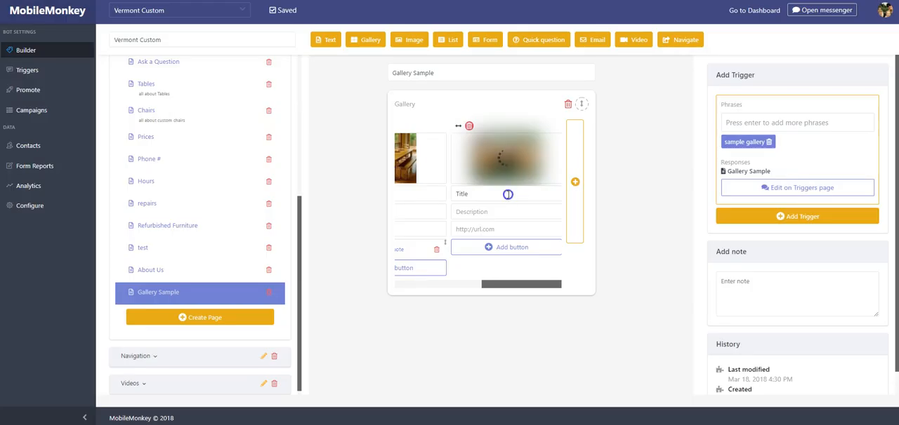
{"action": "type", "text": "Tit"}
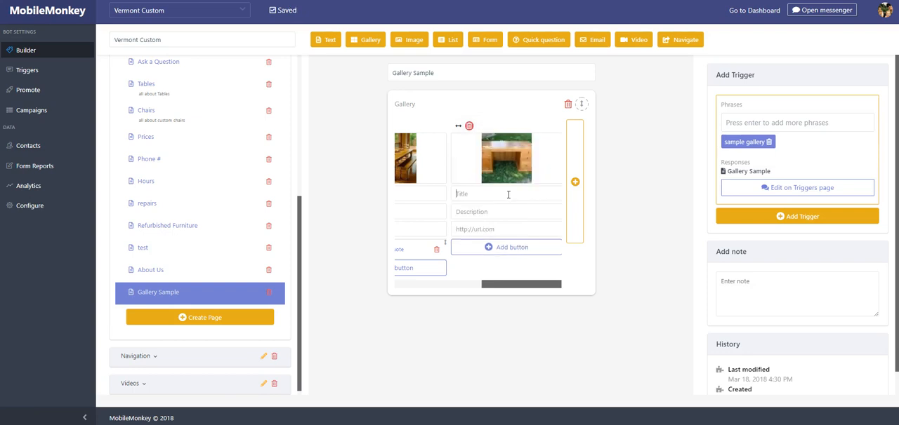
{"action": "type", "text": "Custom Desk"}
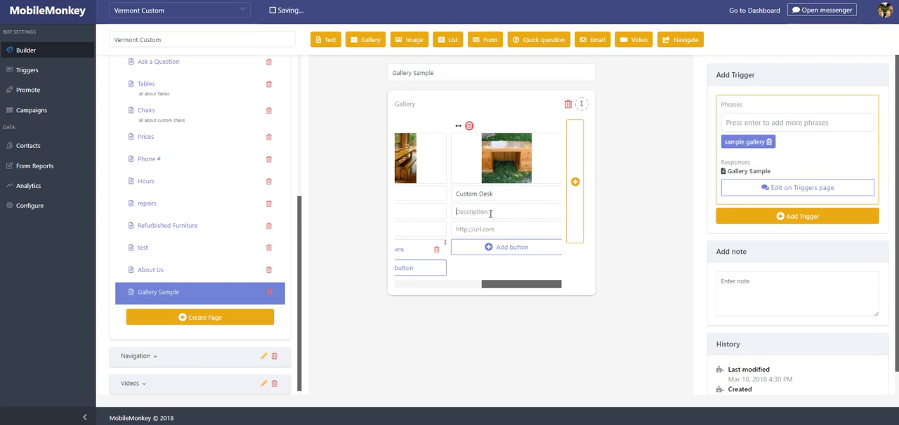
{"action": "type", "text": "Design your"}
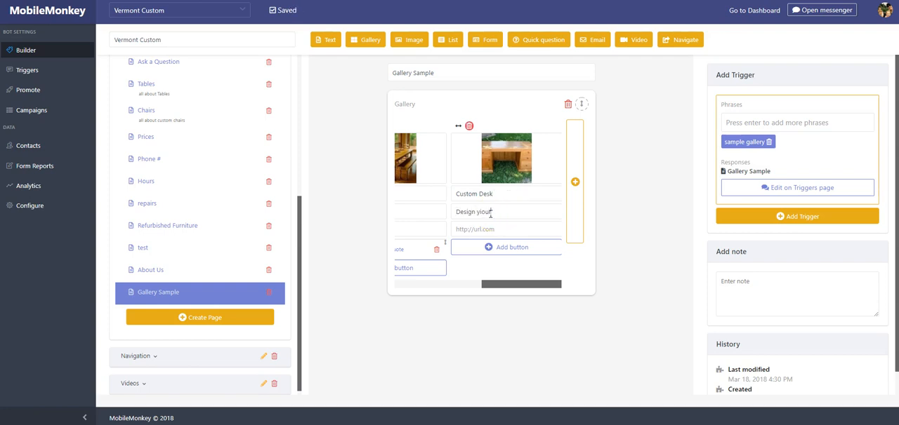
{"action": "type", "text": "today!"}
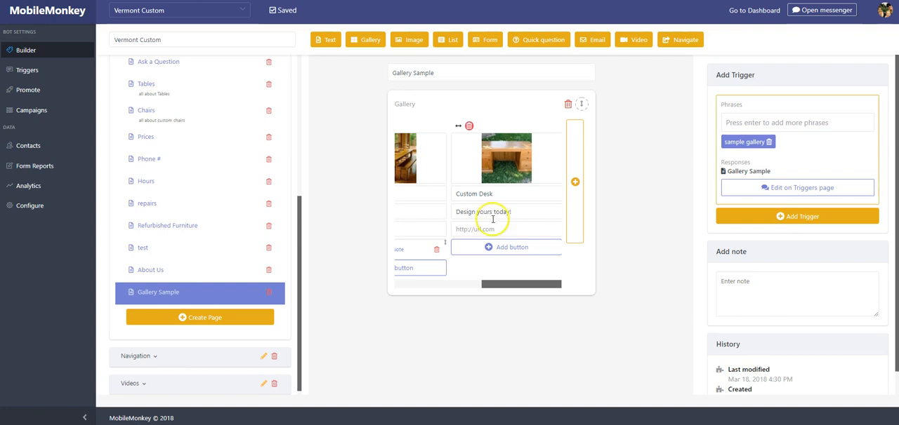
Step: Add a 'Get a quote' button on the Custom Desk card linking to the Get a Quote bot page
{"action": "left_click", "coordinate": [506, 247]}
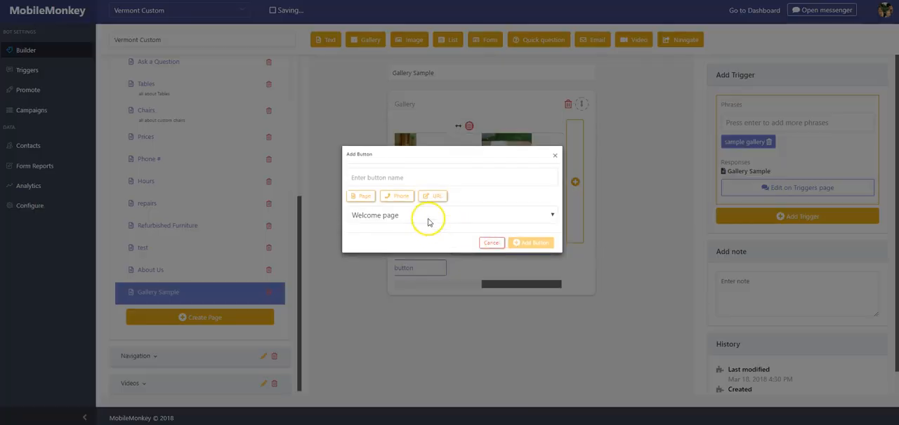
{"action": "left_click", "coordinate": [361, 196]}
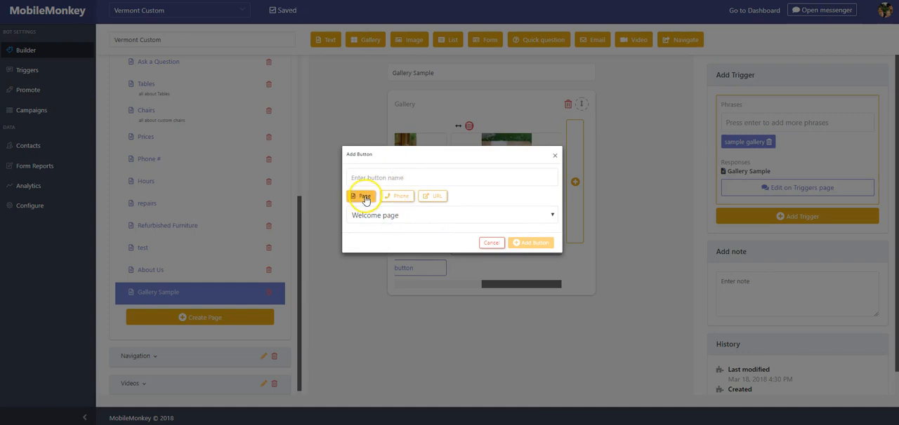
{"action": "left_click", "coordinate": [453, 214]}
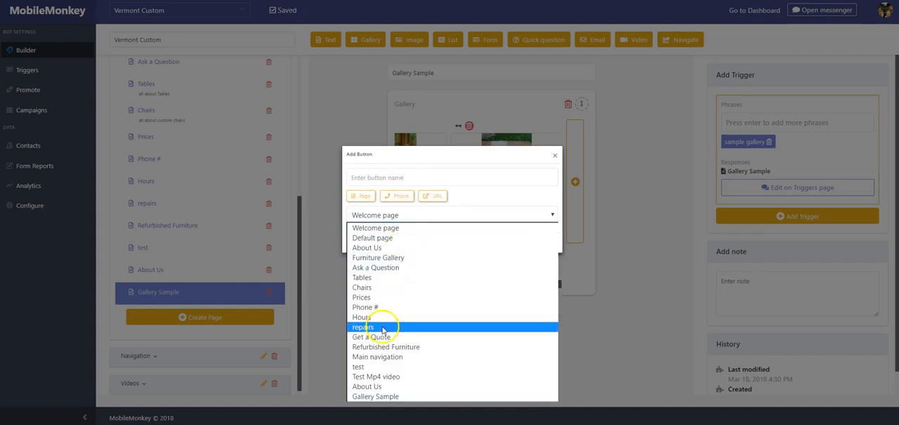
{"action": "left_click", "coordinate": [370, 337]}
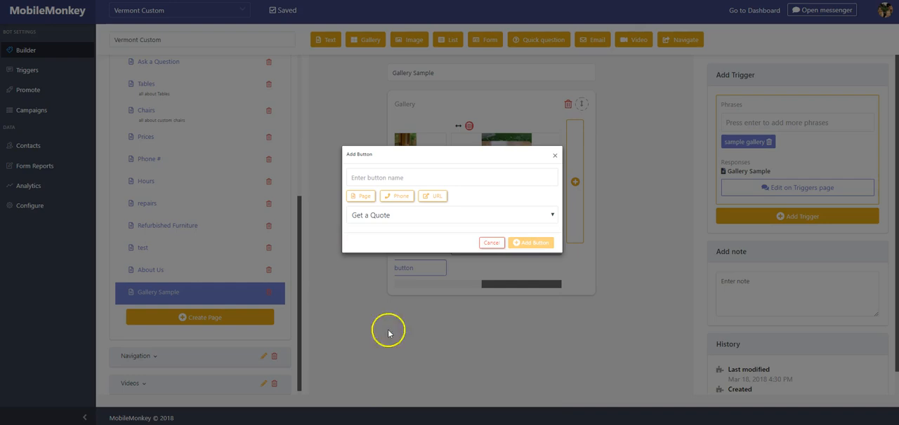
{"action": "type", "text": "Get a quot"}
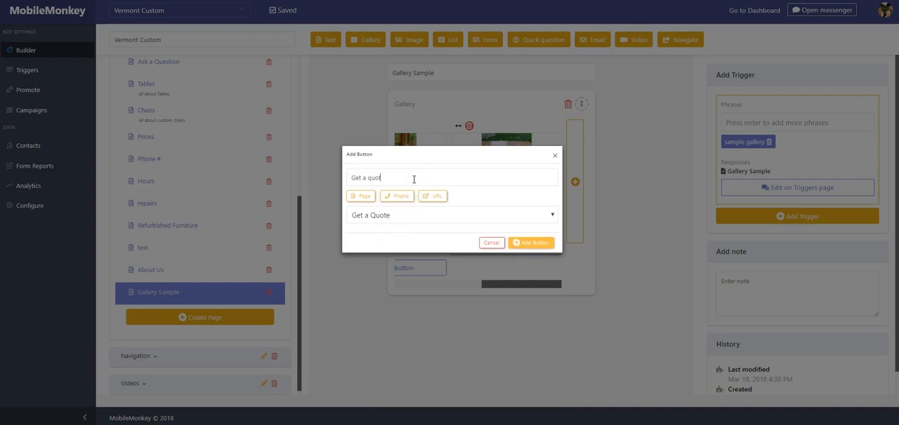
{"action": "left_click", "coordinate": [530, 243]}
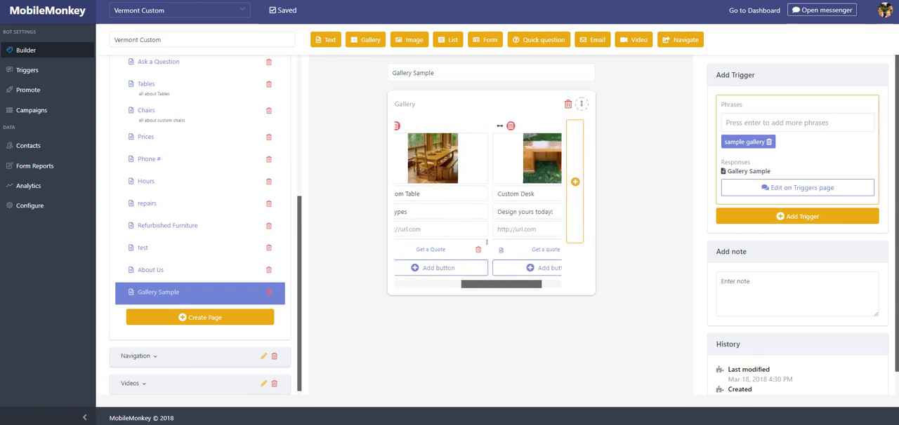
{"action": "left_click", "coordinate": [821, 10]}
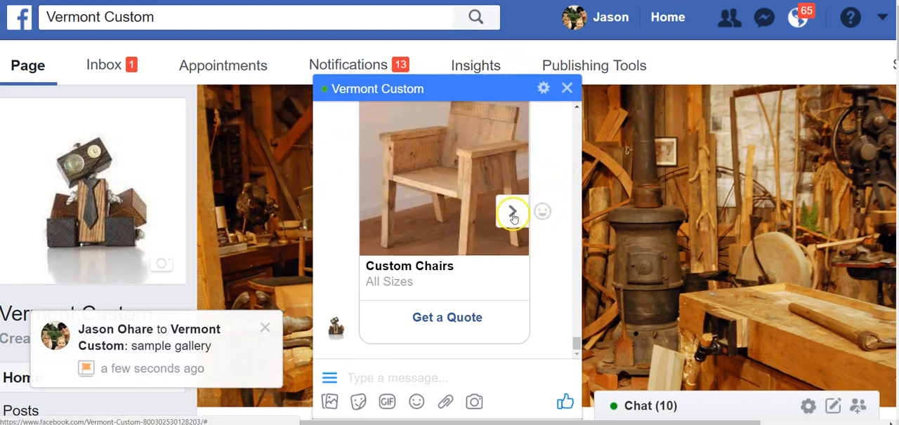
Step: Page through the chat's sample gallery to the Custom Desk card and its description
{"action": "left_click", "coordinate": [512, 211]}
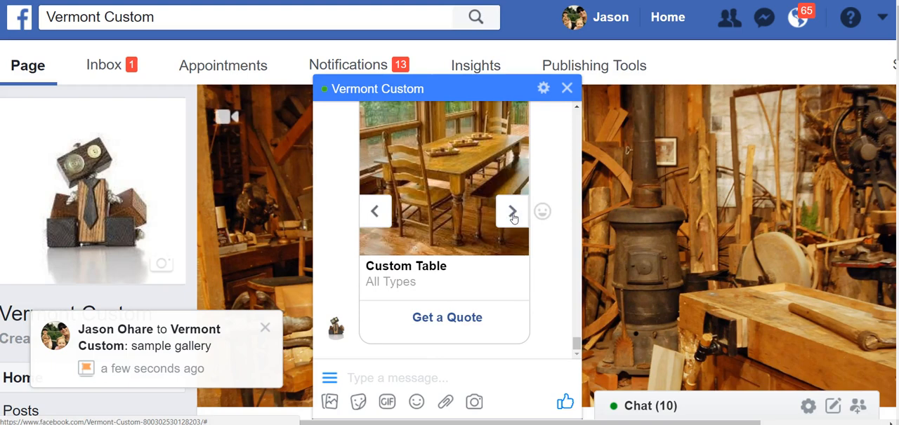
{"action": "left_click", "coordinate": [511, 211]}
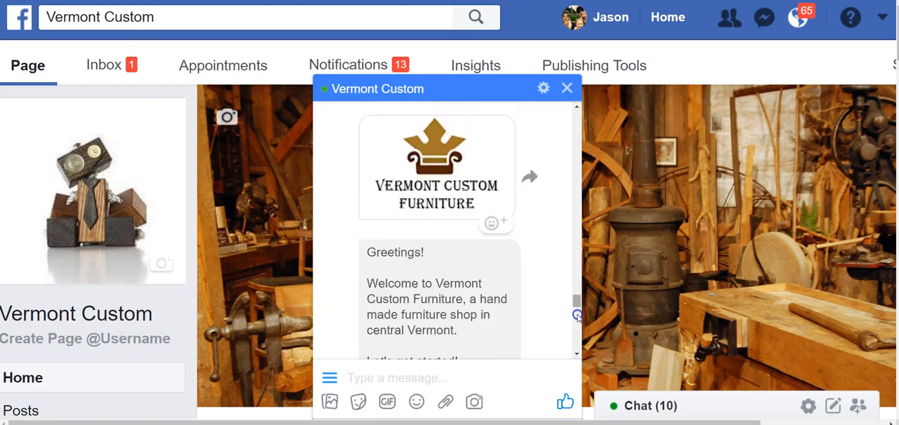
{"action": "scroll", "scroll_direction": "down", "scroll_amount": 3}
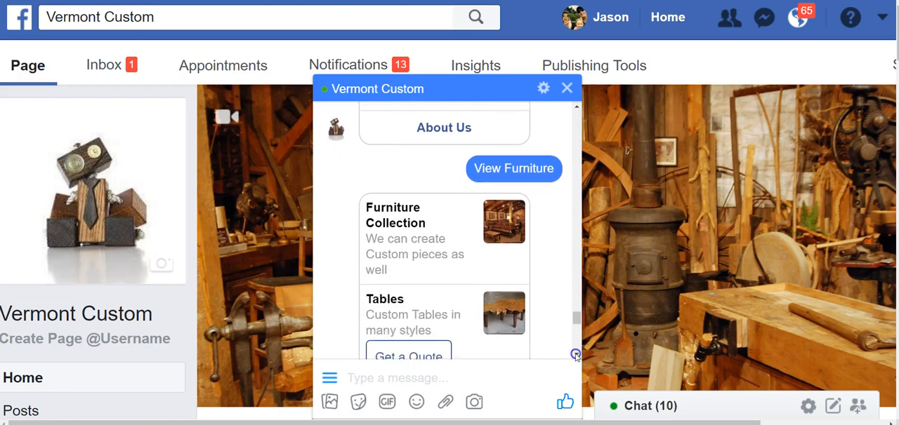
{"action": "scroll", "scroll_direction": "down", "scroll_amount": 3}
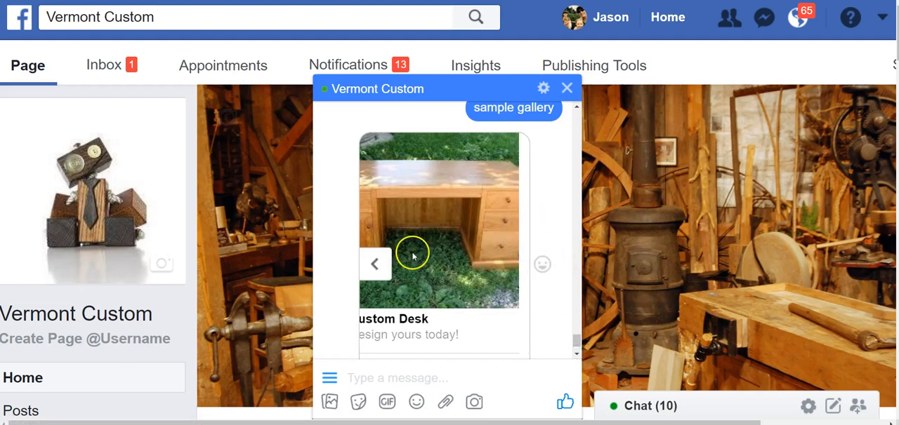
{"action": "left_click", "coordinate": [375, 265]}
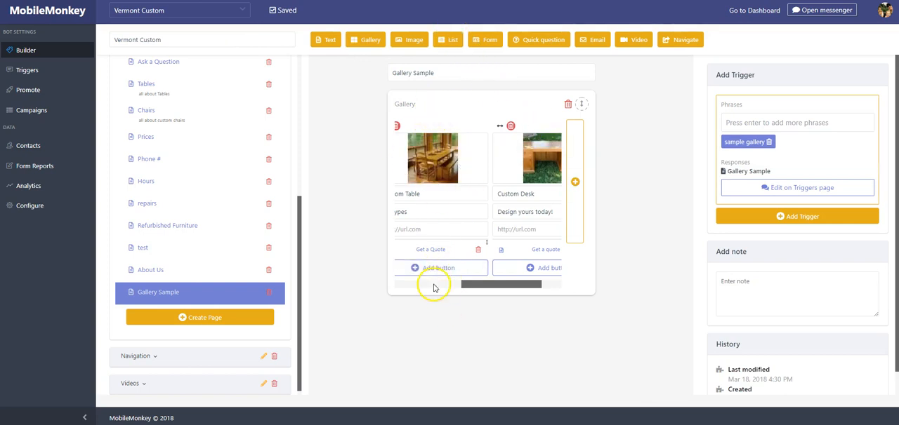
{"action": "mouse_move", "coordinate": [103, 407]}
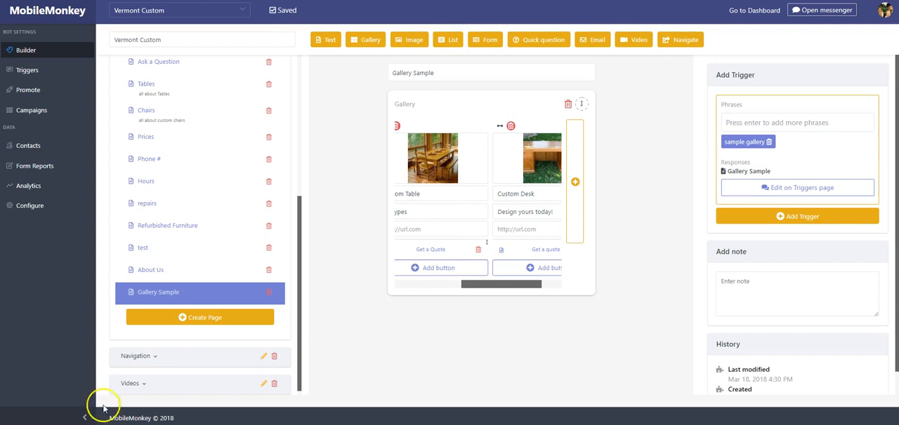